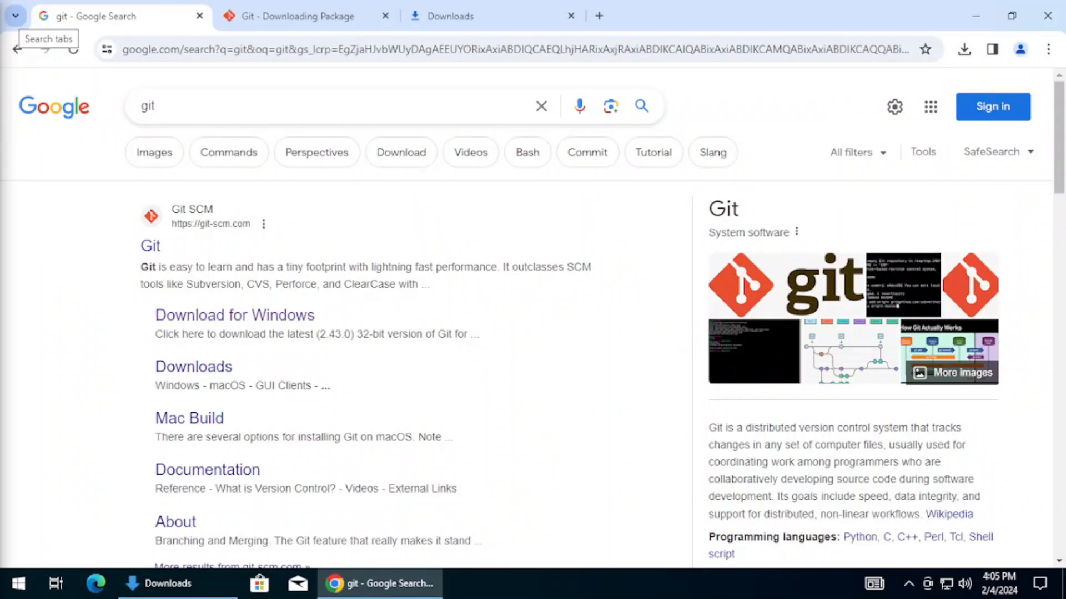
{"action": "mouse_move", "coordinate": [214, 65]}
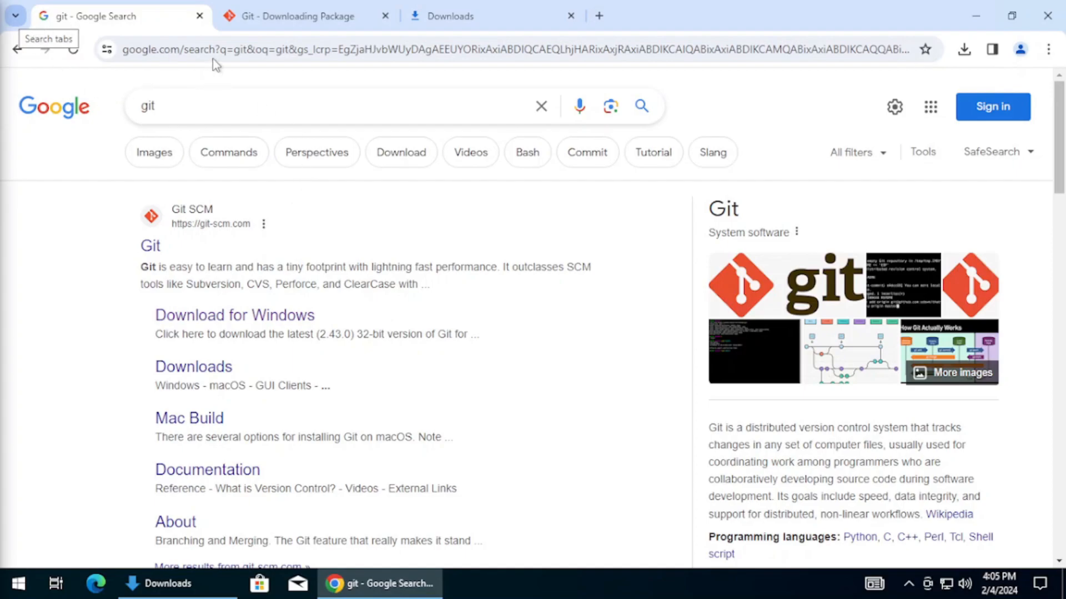
{"action": "mouse_move", "coordinate": [220, 163]}
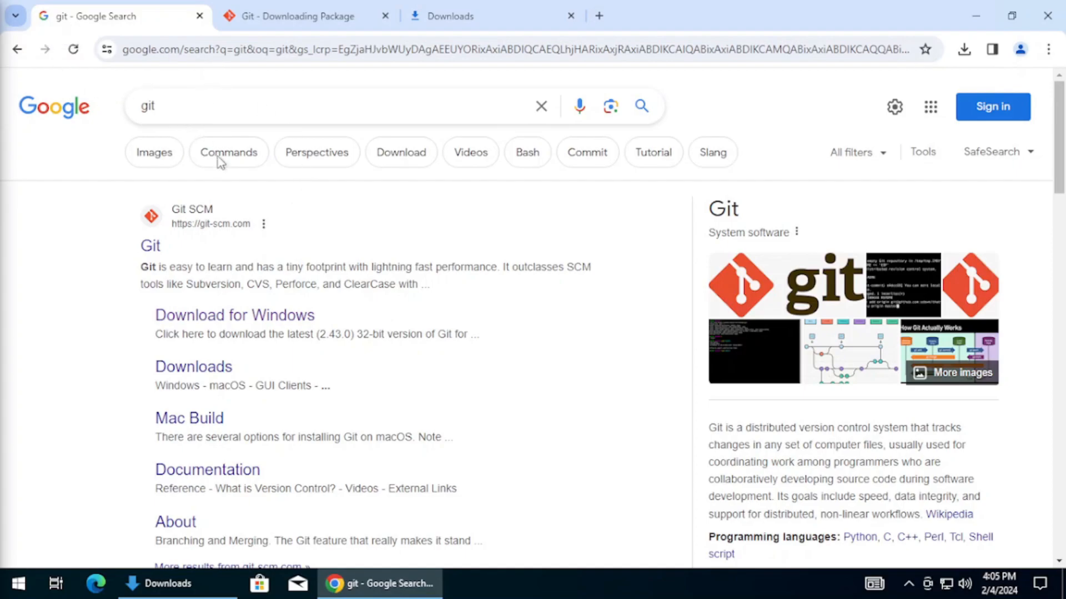
{"action": "mouse_move", "coordinate": [247, 333]}
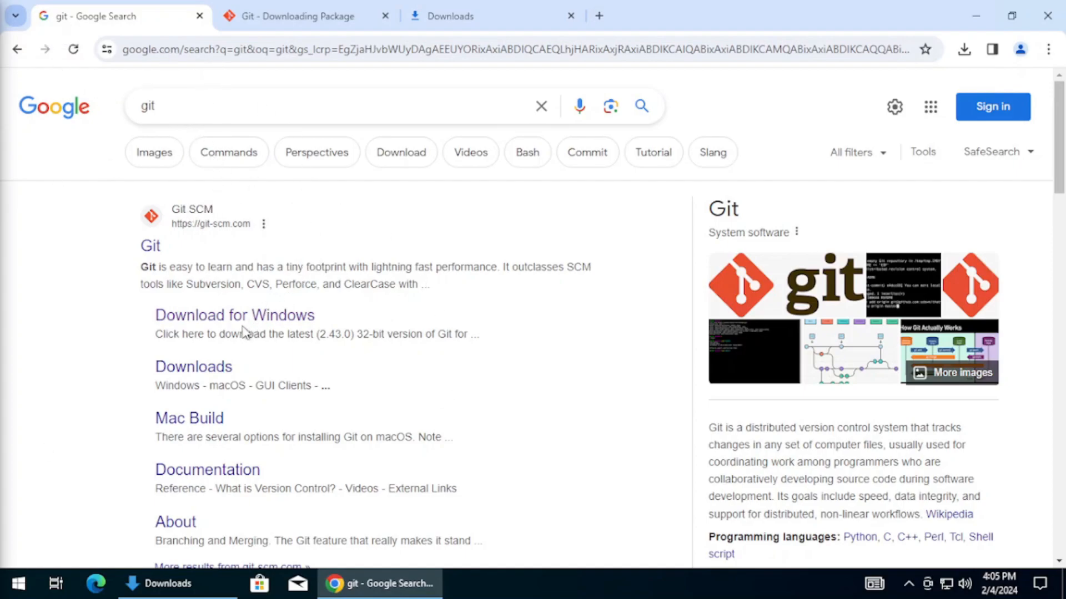
Step: Download Git-2.43.0-64-bit from git-scm.com, launch it from Downloads and accept the license
{"action": "left_click", "coordinate": [299, 16]}
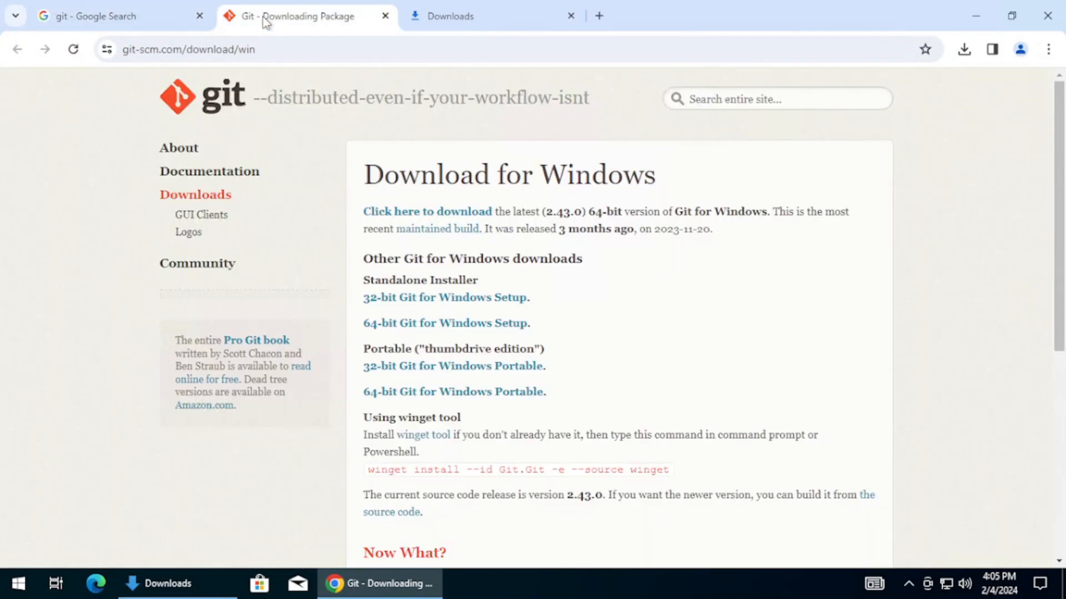
{"action": "mouse_move", "coordinate": [381, 110]}
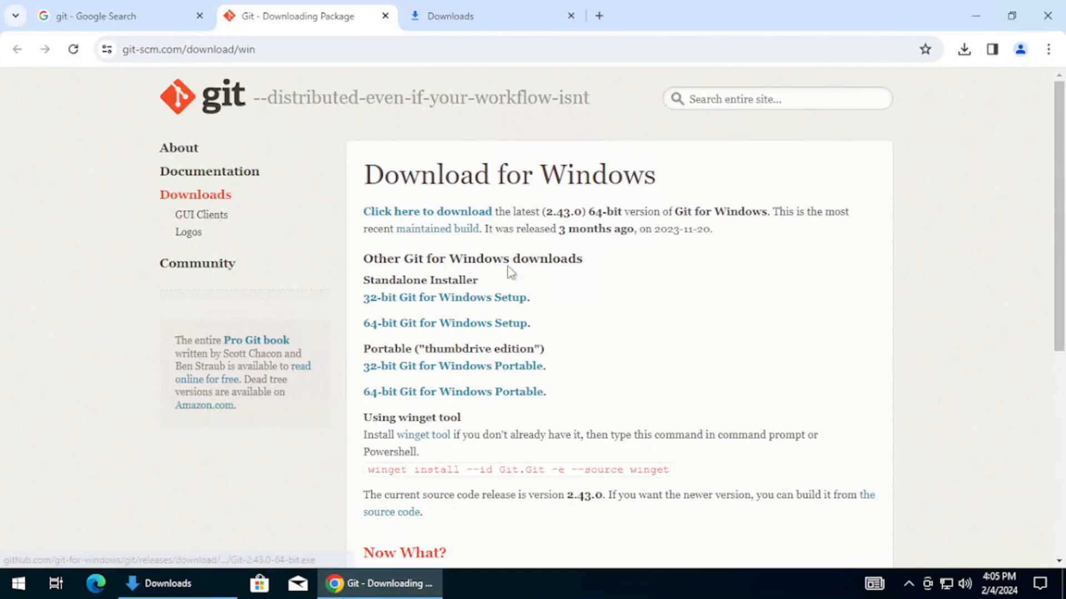
{"action": "mouse_move", "coordinate": [476, 318]}
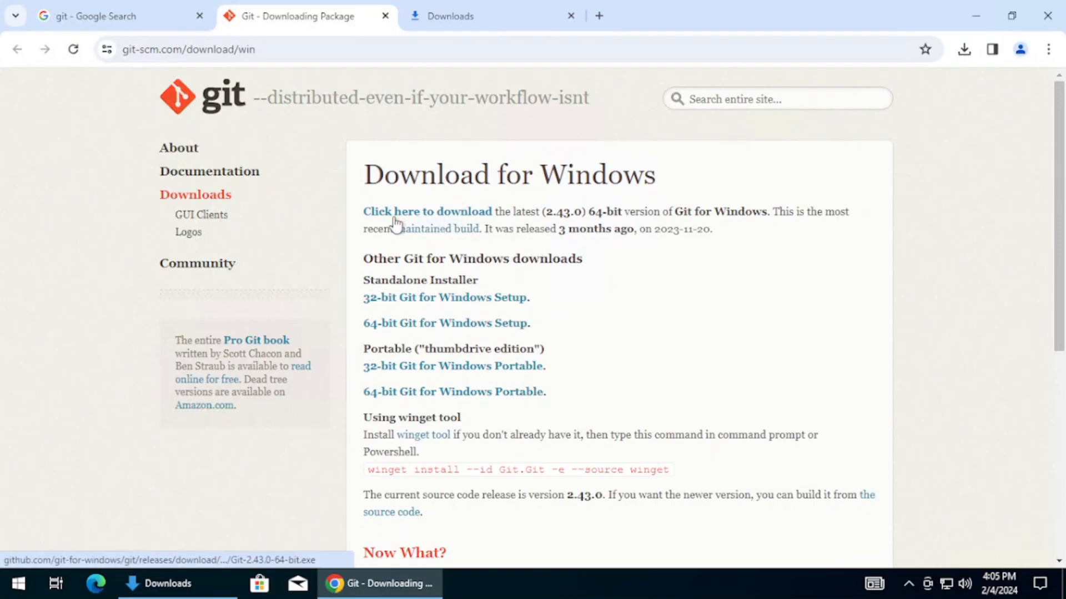
{"action": "mouse_move", "coordinate": [467, 224]}
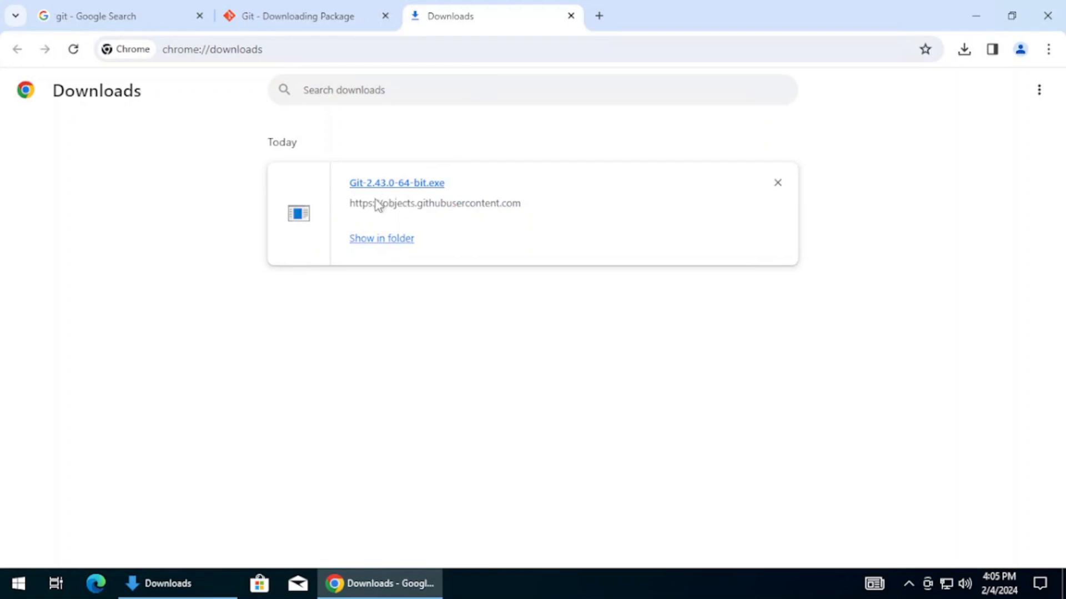
{"action": "mouse_move", "coordinate": [214, 522]}
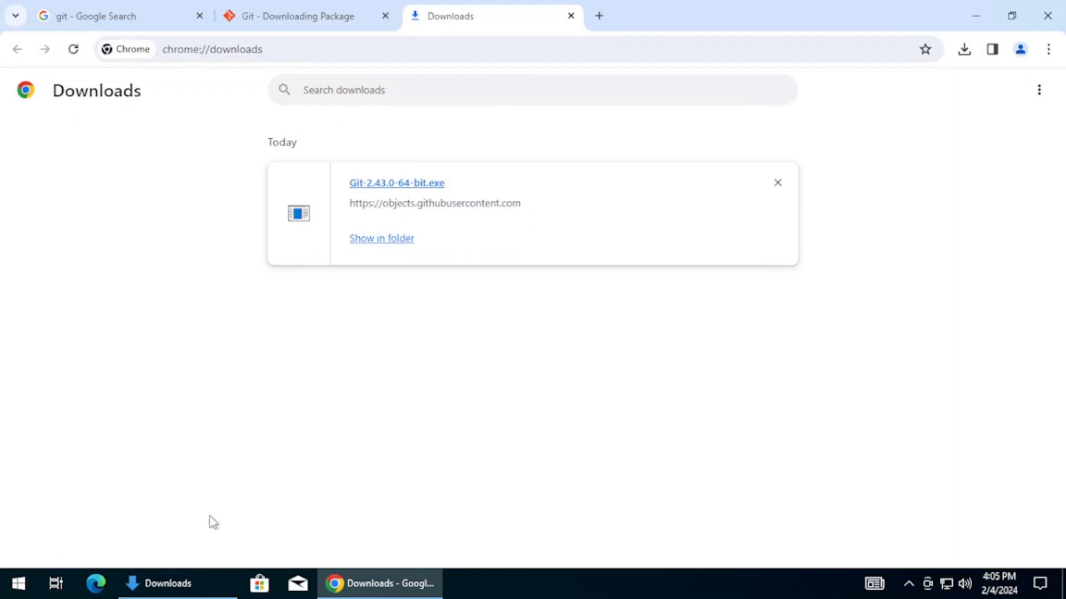
{"action": "left_click", "coordinate": [380, 238]}
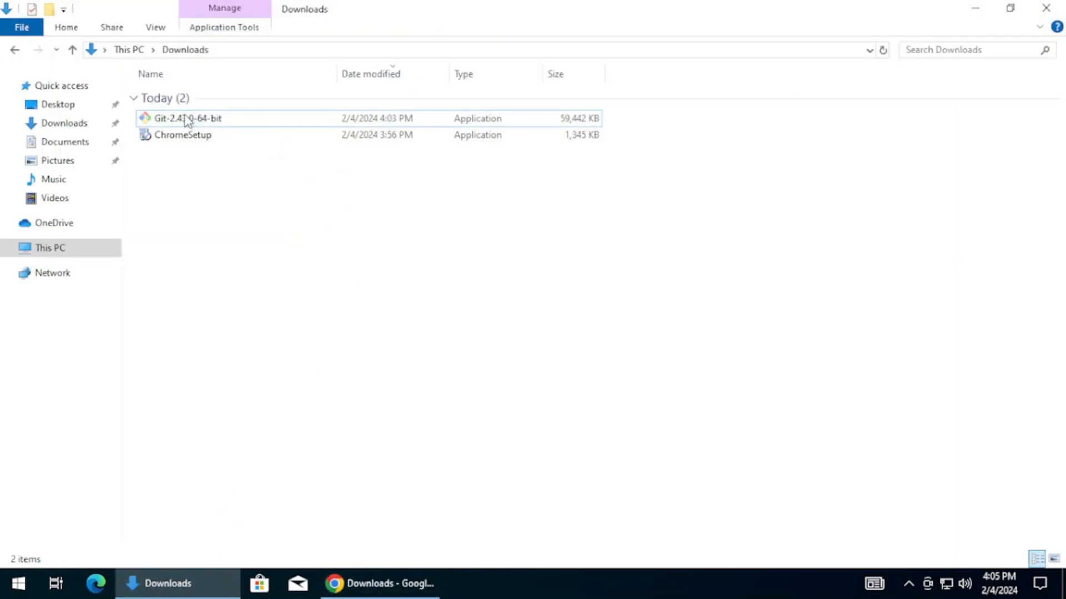
{"action": "double_click", "coordinate": [187, 117]}
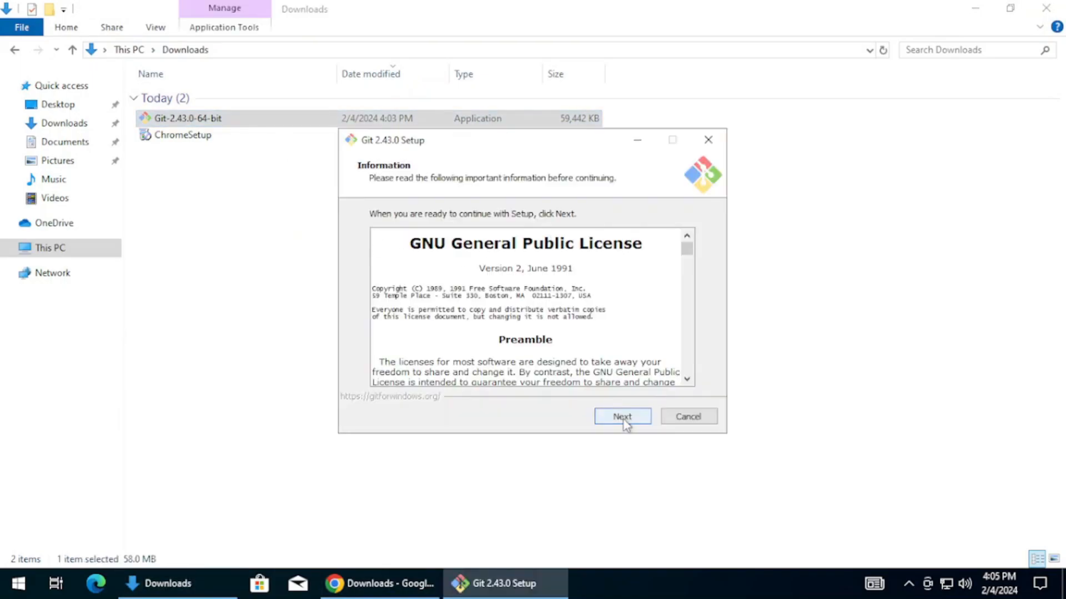
{"action": "left_click", "coordinate": [621, 416]}
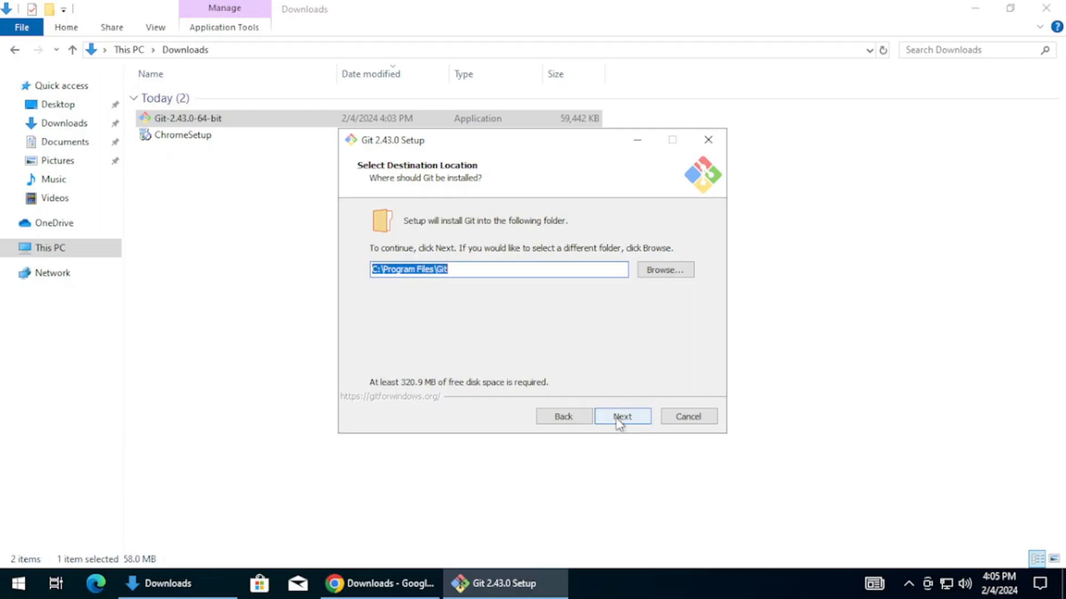
Step: Keep the default install location, components and Start Menu folder, leaving Vim as default editor
{"action": "left_click", "coordinate": [621, 416]}
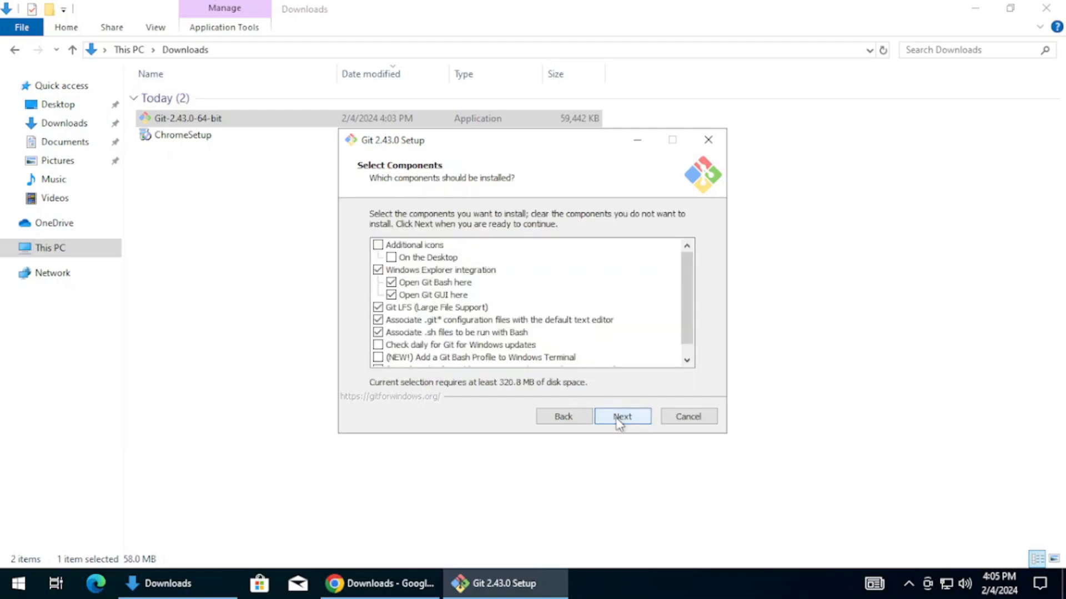
{"action": "left_click", "coordinate": [622, 416]}
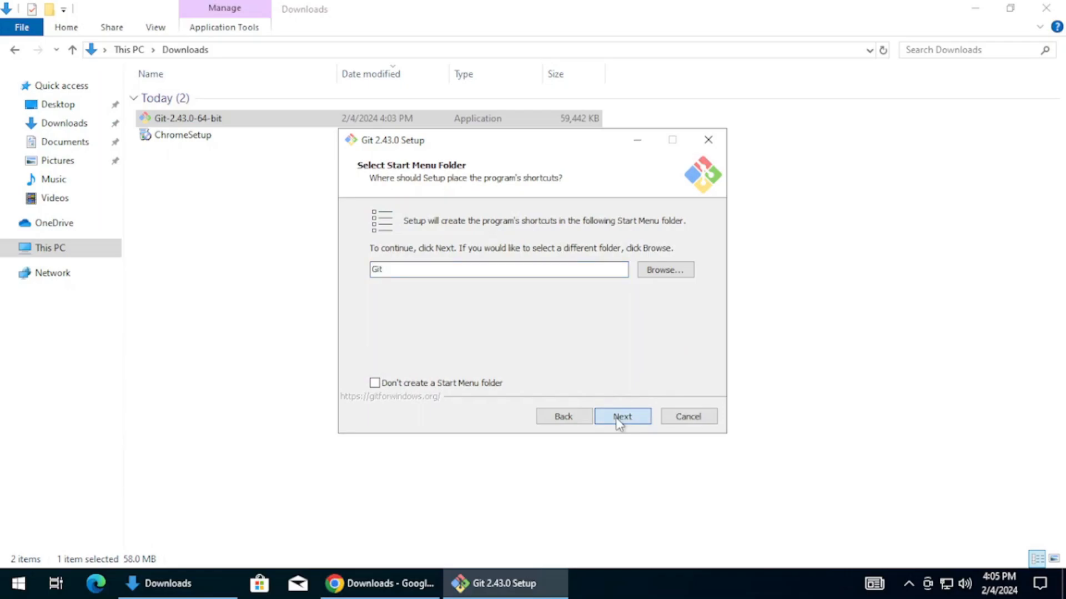
{"action": "left_click", "coordinate": [621, 416]}
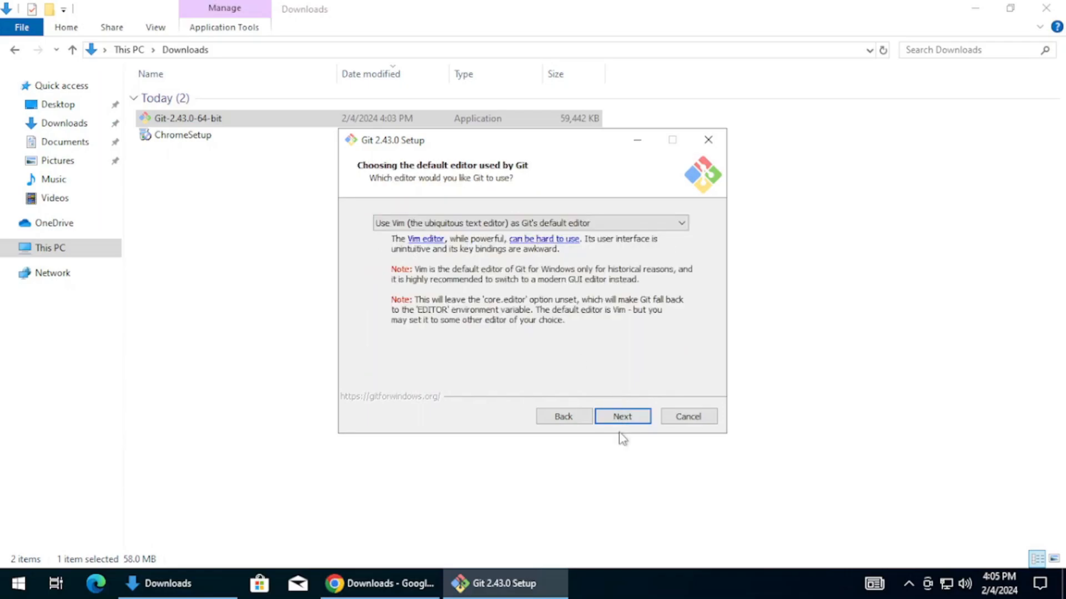
{"action": "left_click", "coordinate": [678, 223]}
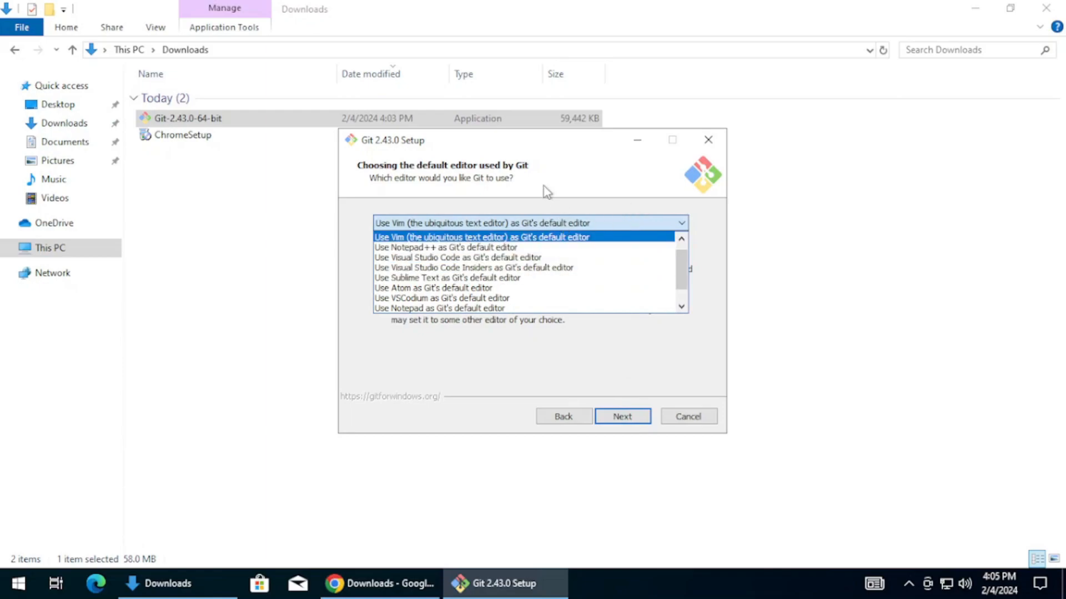
{"action": "left_click", "coordinate": [483, 237]}
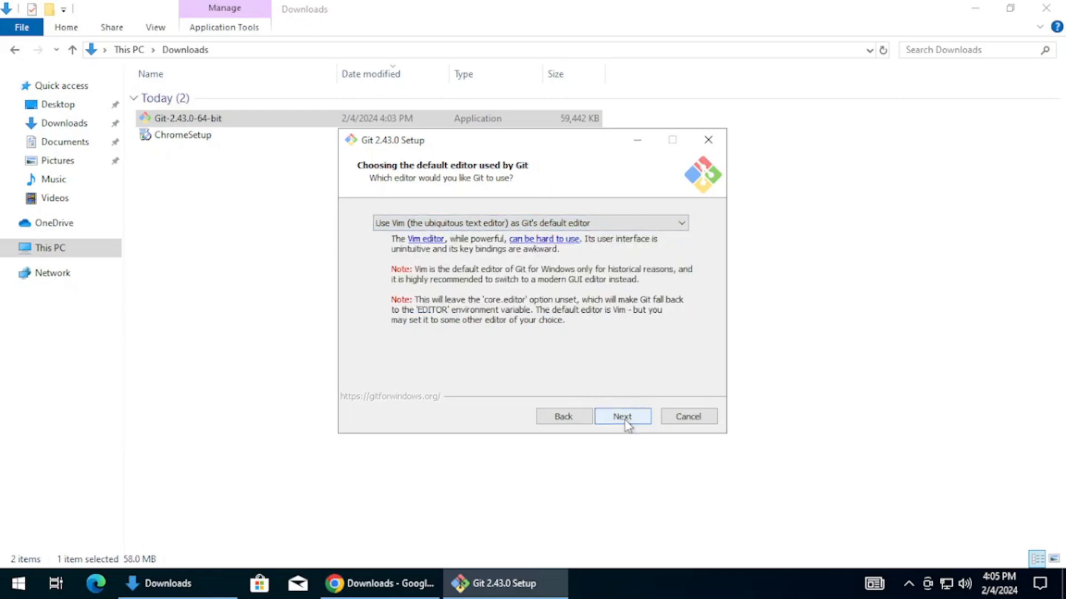
{"action": "left_click", "coordinate": [622, 416]}
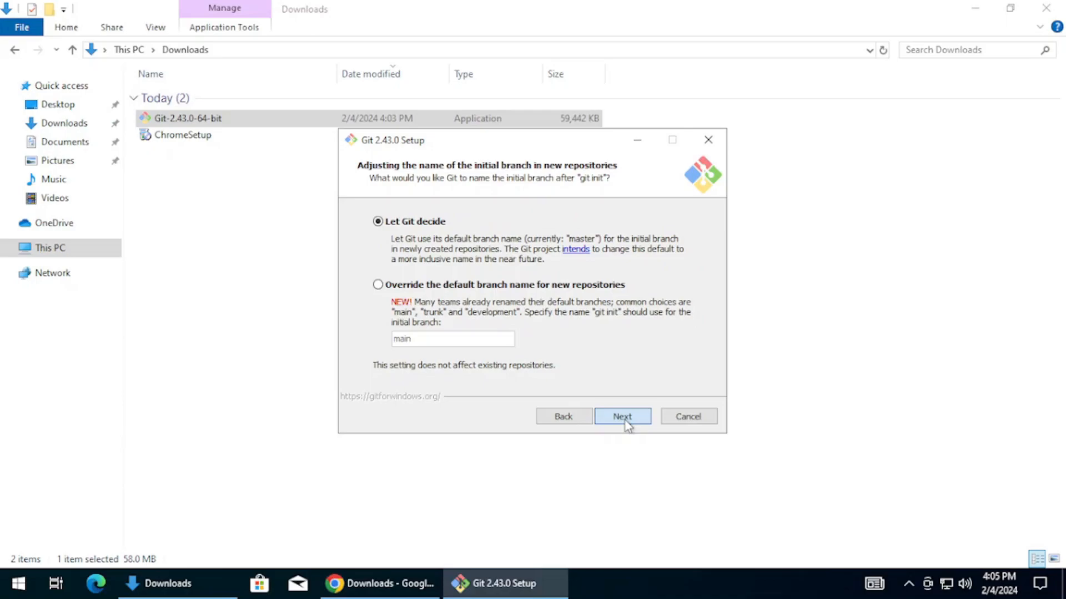
Step: Keep default branch naming, bundled OpenSSH, Windows-style line endings, MinTTY and Credential Manager, then install
{"action": "left_click", "coordinate": [622, 416]}
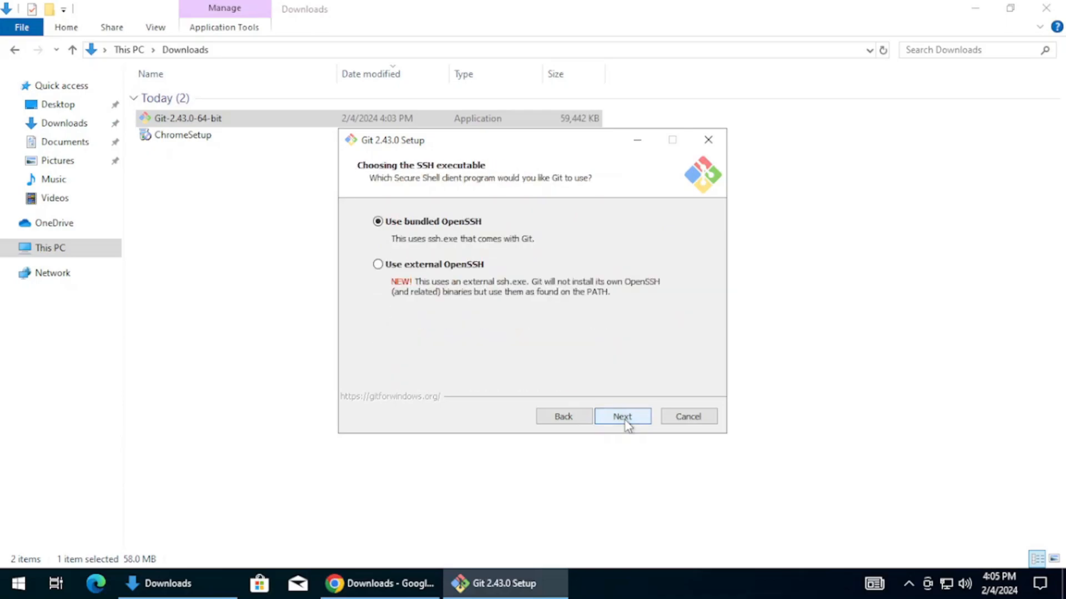
{"action": "left_click", "coordinate": [622, 417]}
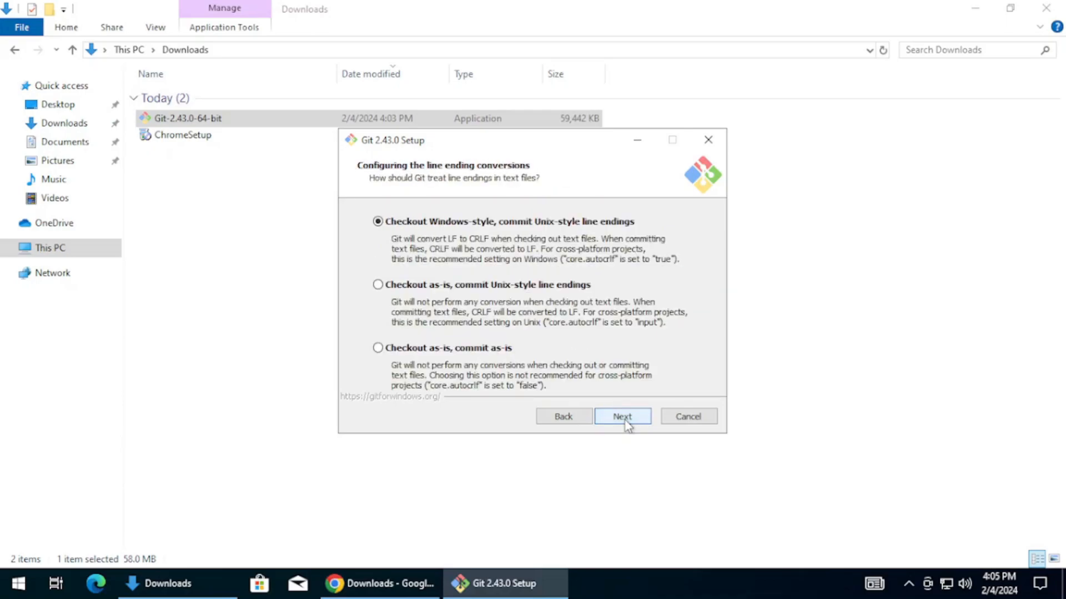
{"action": "left_click", "coordinate": [621, 416]}
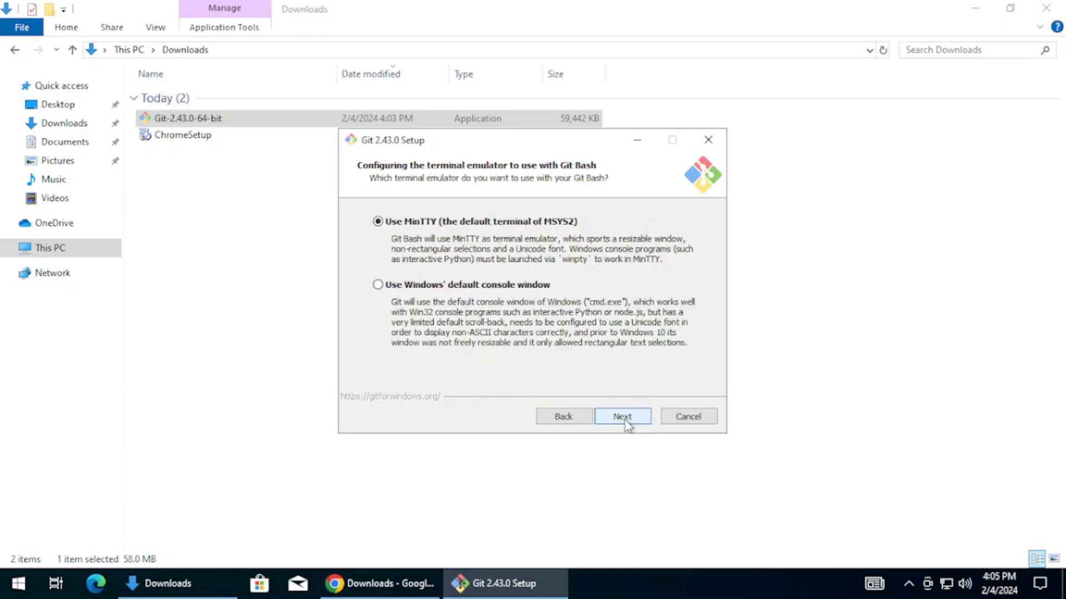
{"action": "left_click", "coordinate": [622, 416]}
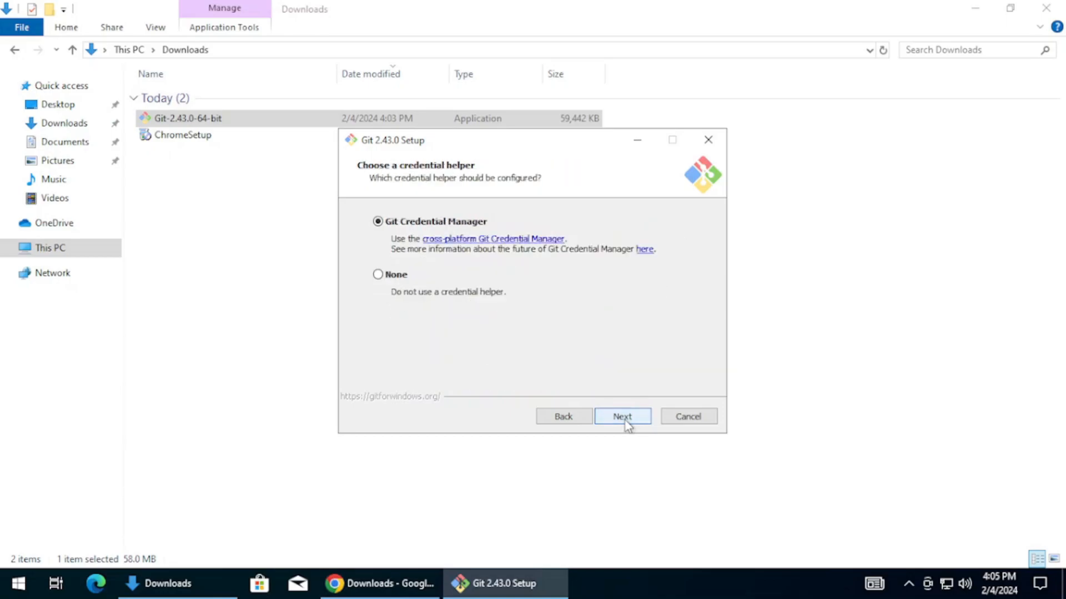
{"action": "left_click", "coordinate": [622, 417]}
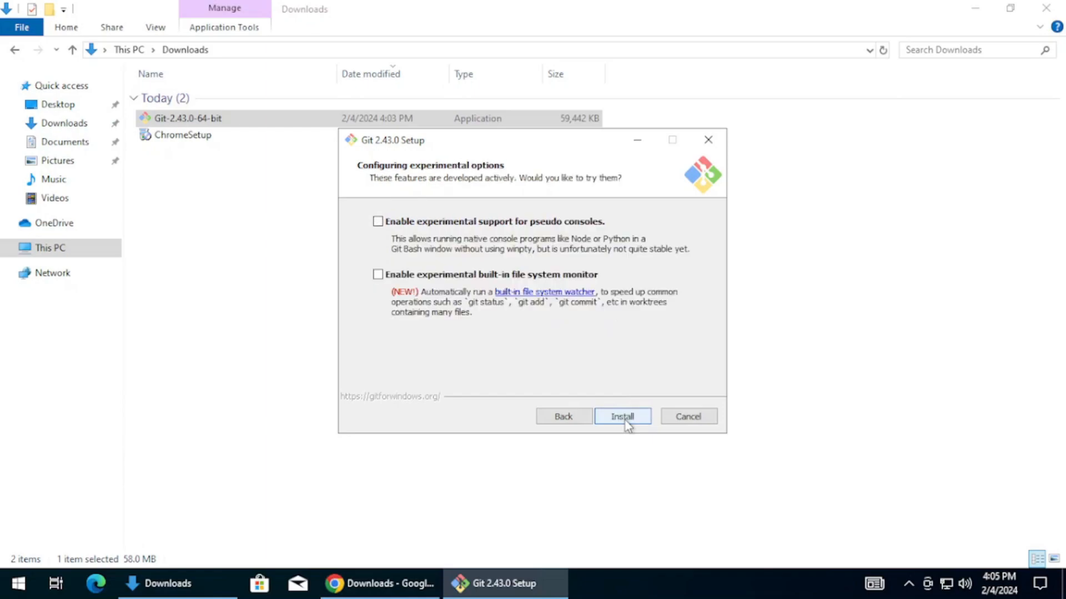
{"action": "left_click", "coordinate": [622, 416]}
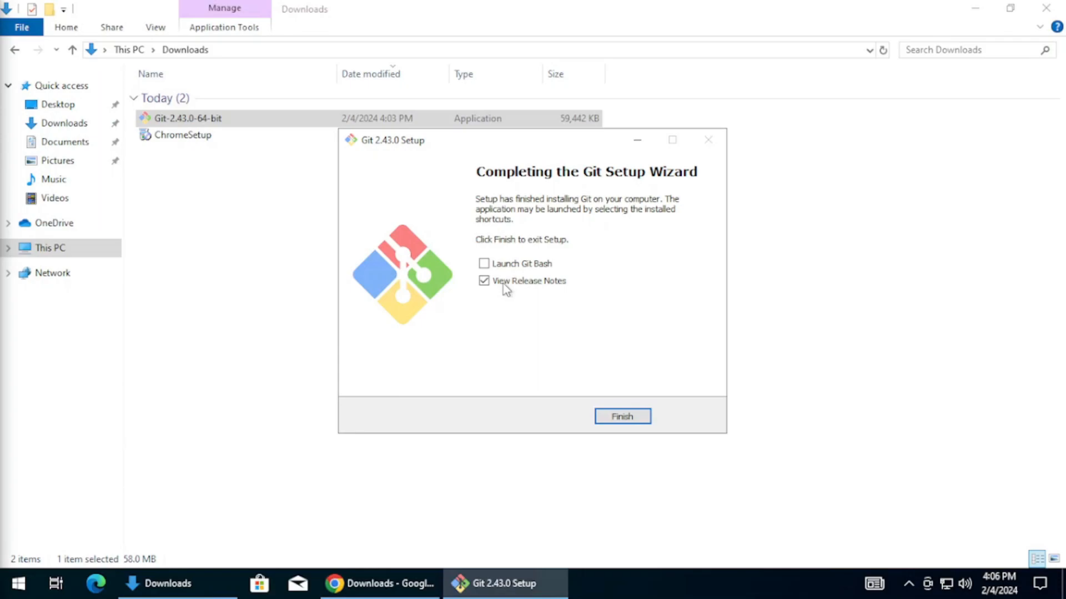
Step: Finish setup with View Release Notes unchecked and open Git Bash here in Downloads
{"action": "left_click", "coordinate": [483, 281]}
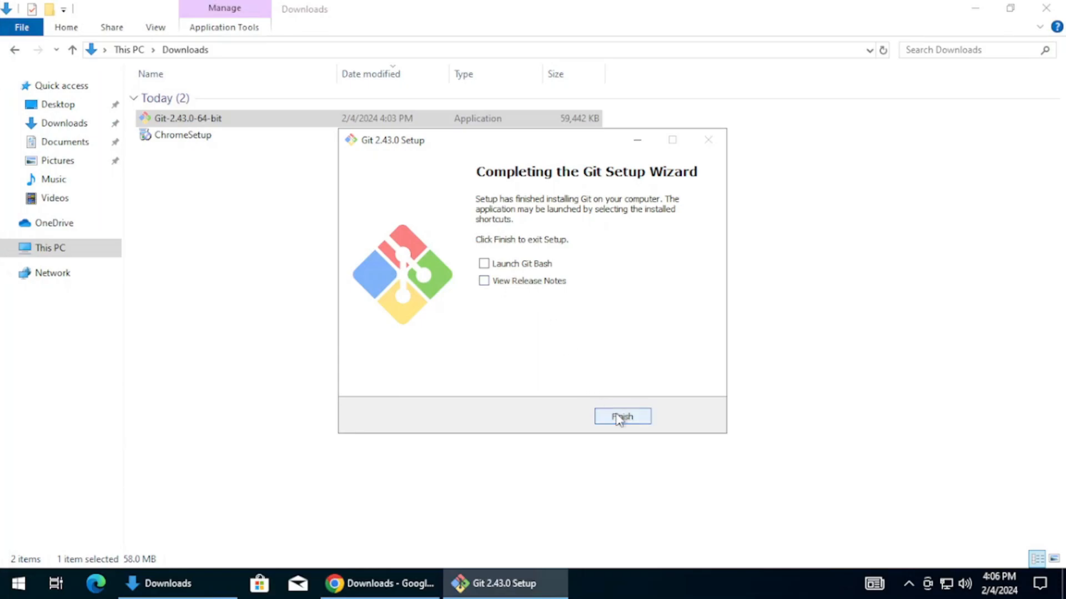
{"action": "left_click", "coordinate": [621, 416]}
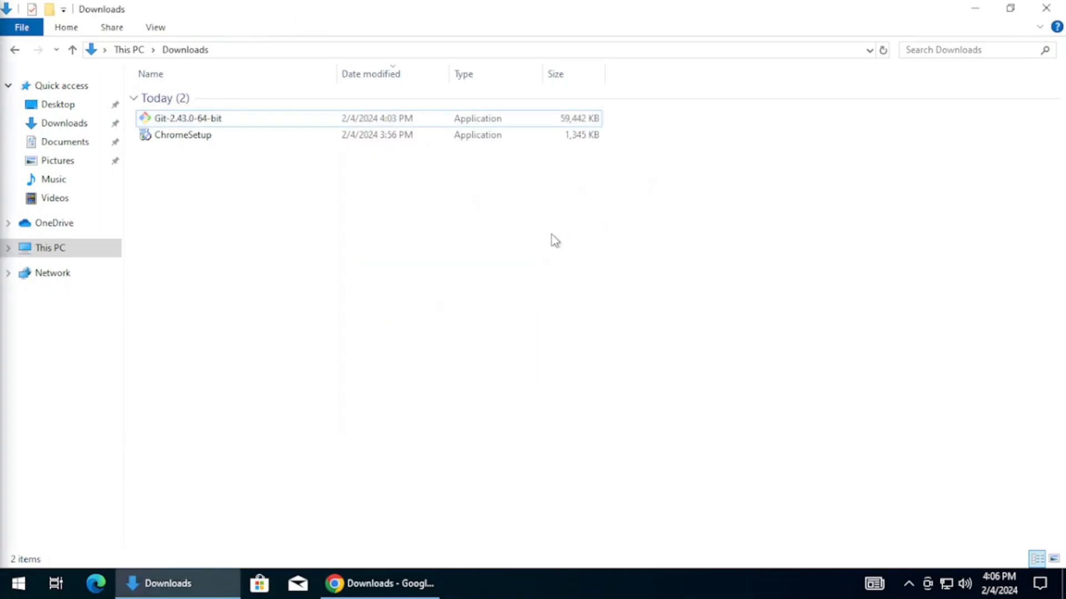
{"action": "right_click", "coordinate": [554, 240]}
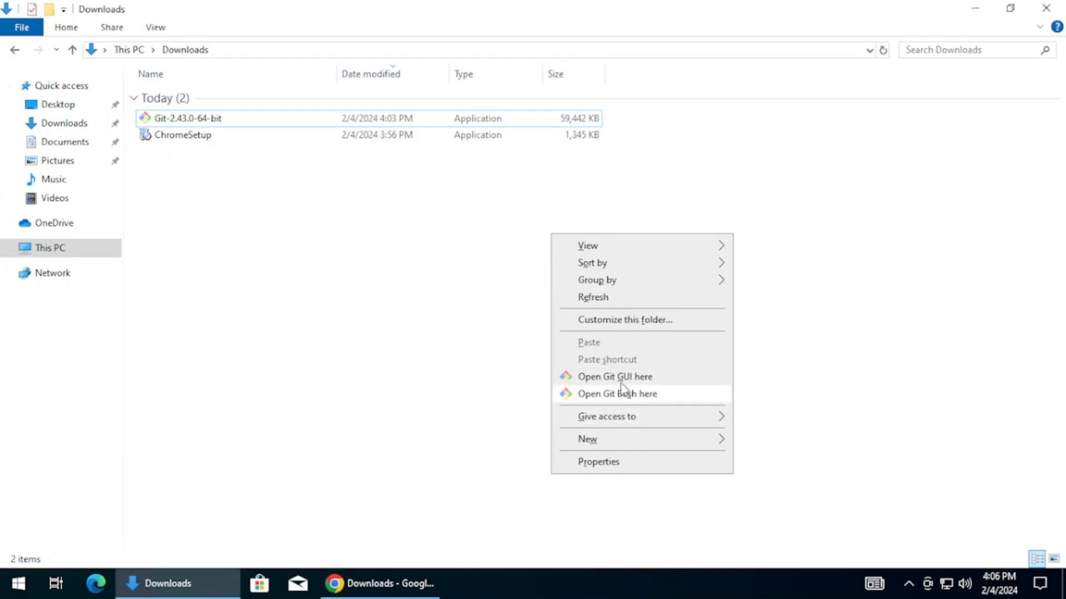
{"action": "mouse_move", "coordinate": [620, 407]}
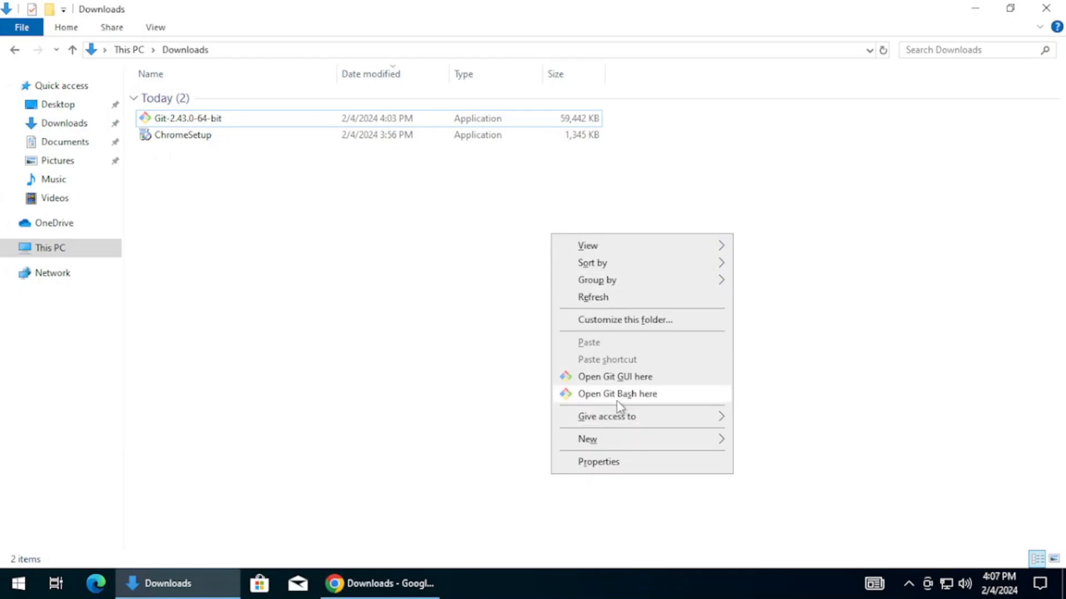
{"action": "left_click", "coordinate": [616, 393]}
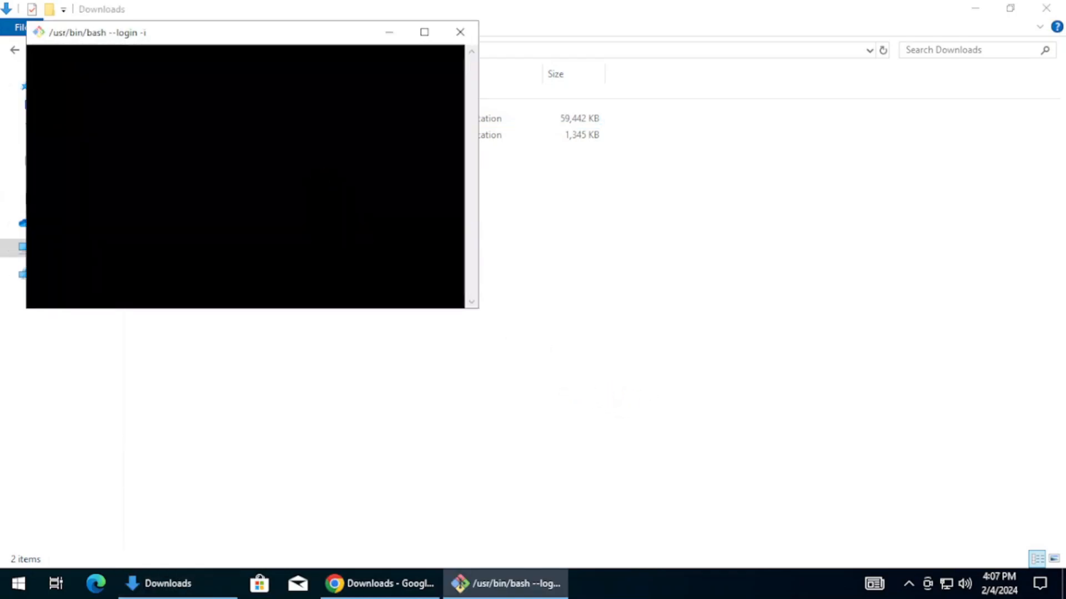